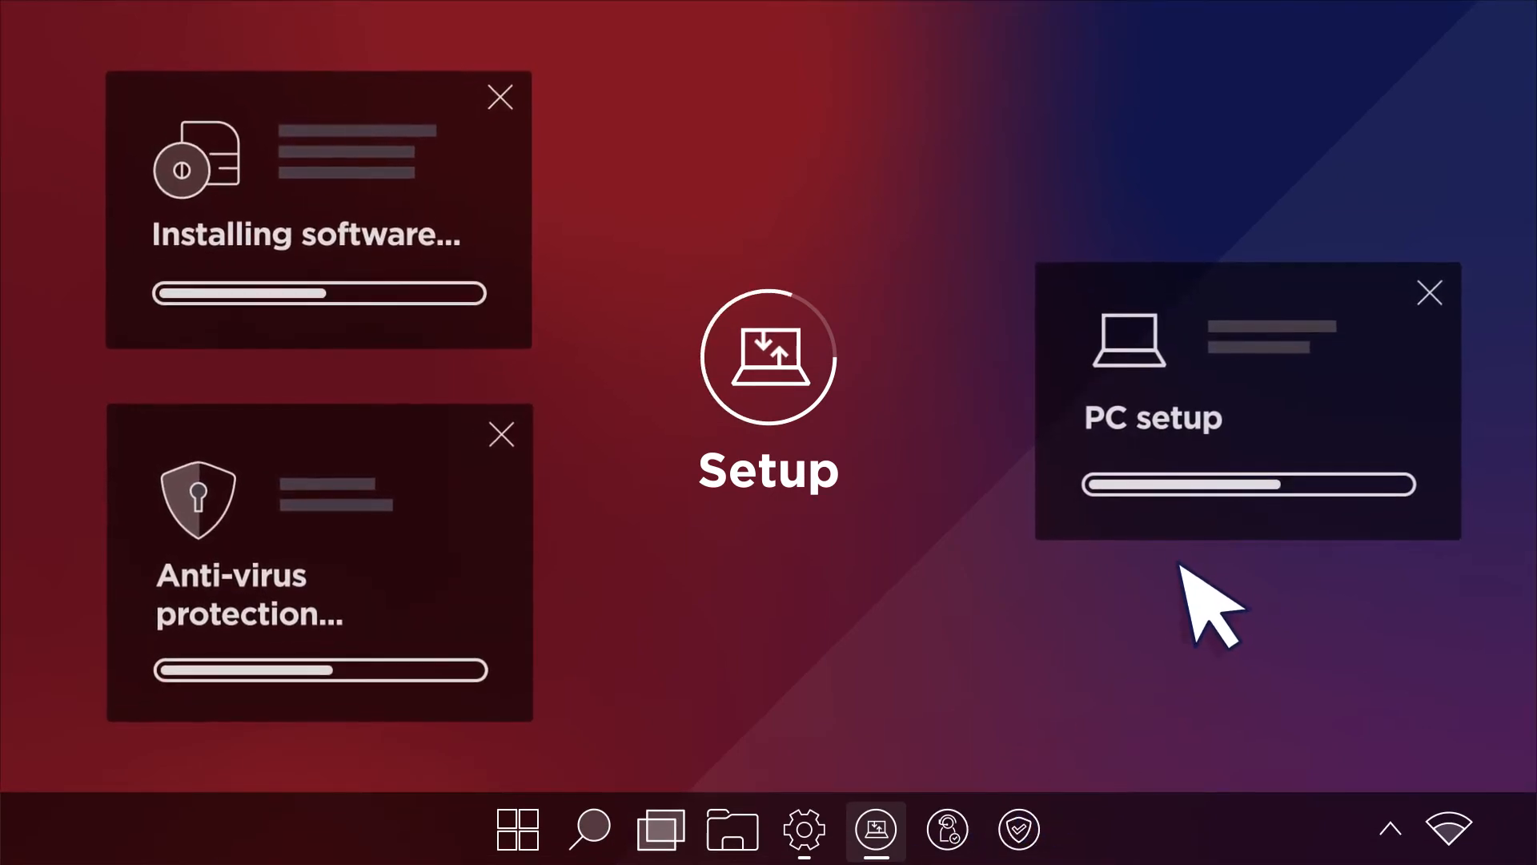
pyautogui.moveTo(618, 412)
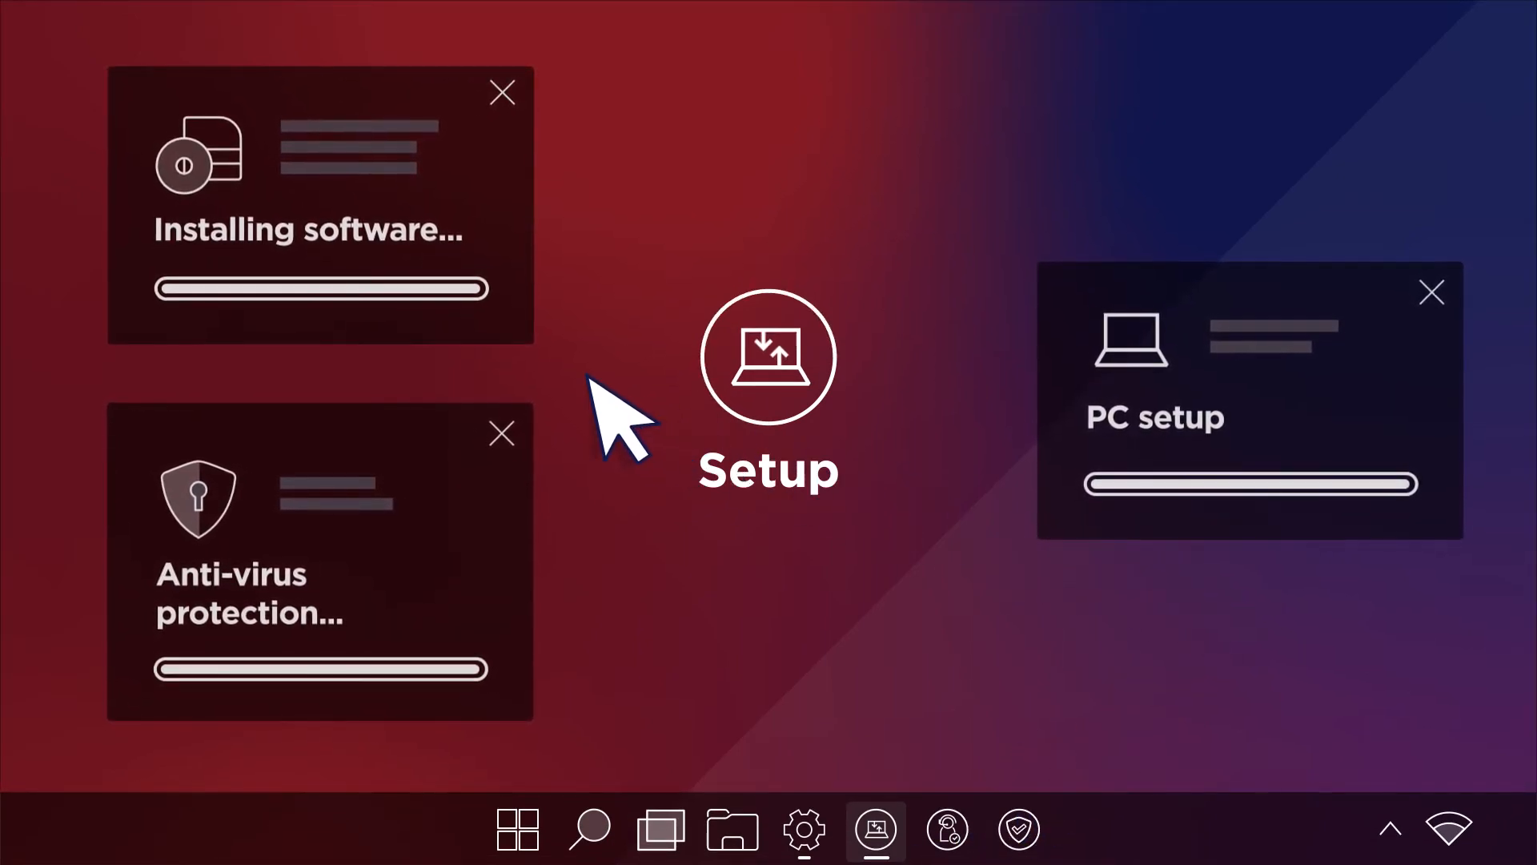